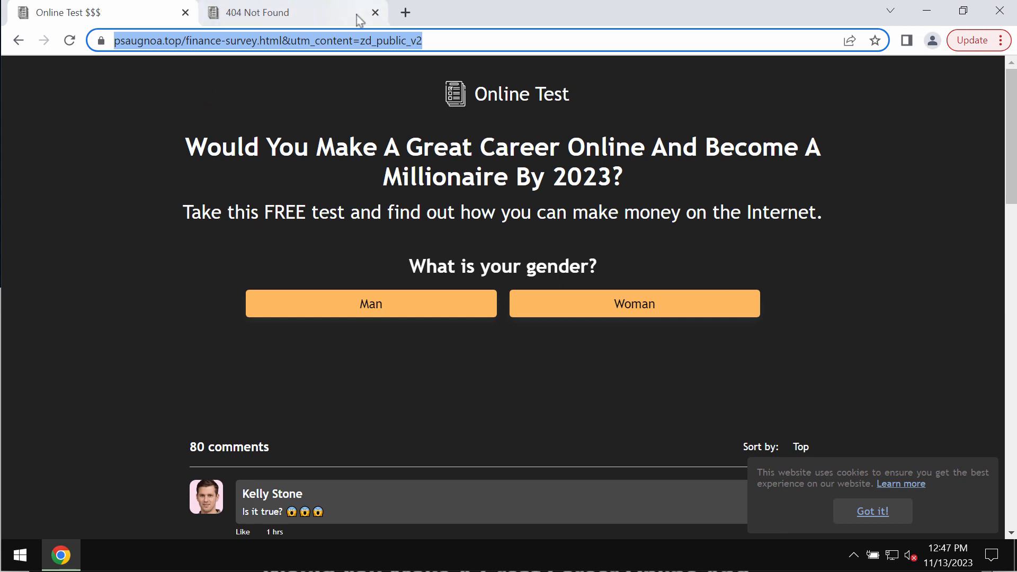
pyautogui.moveTo(527, 167)
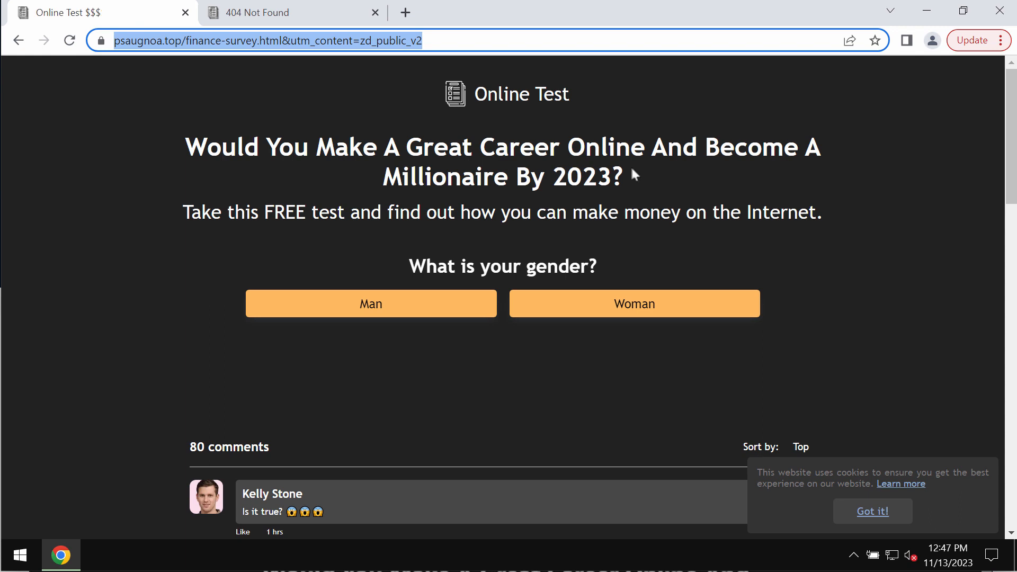
pyautogui.moveTo(680, 172)
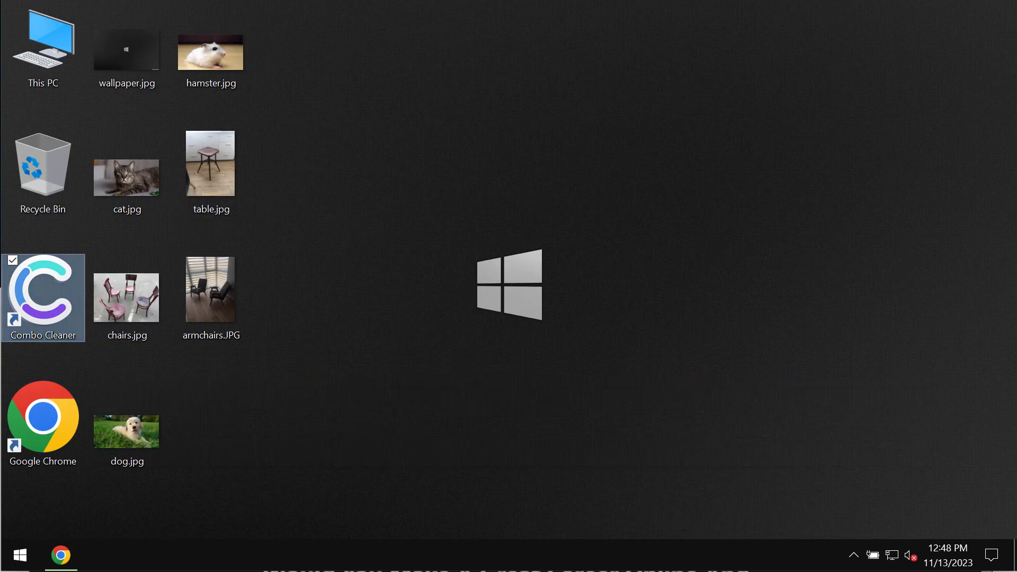
# Step: Launch Combo Cleaner from the desktop shortcut, landing on the Dashboard with Quick Scan selected
pyautogui.doubleClick(42, 297)
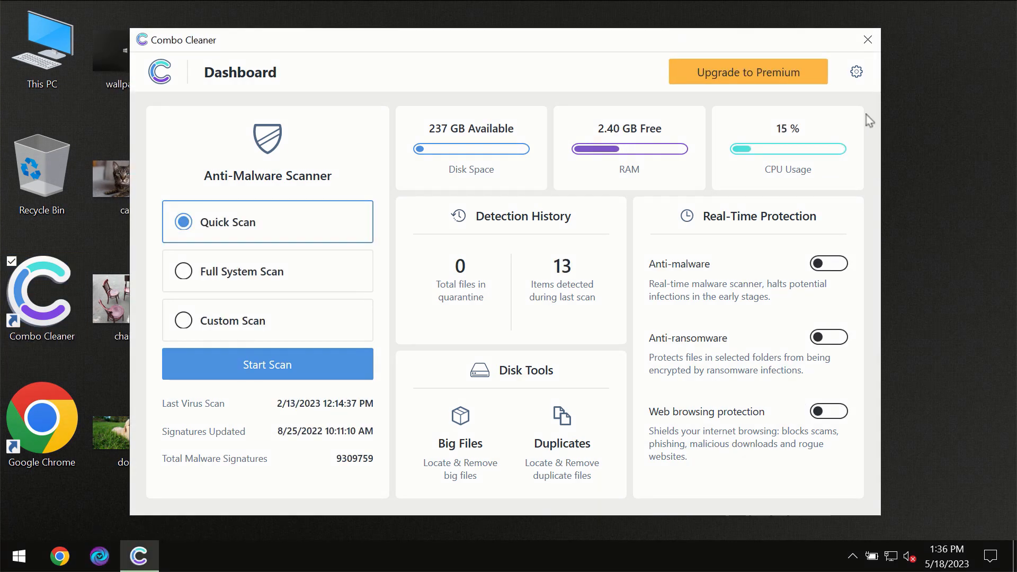
pyautogui.moveTo(626, 53)
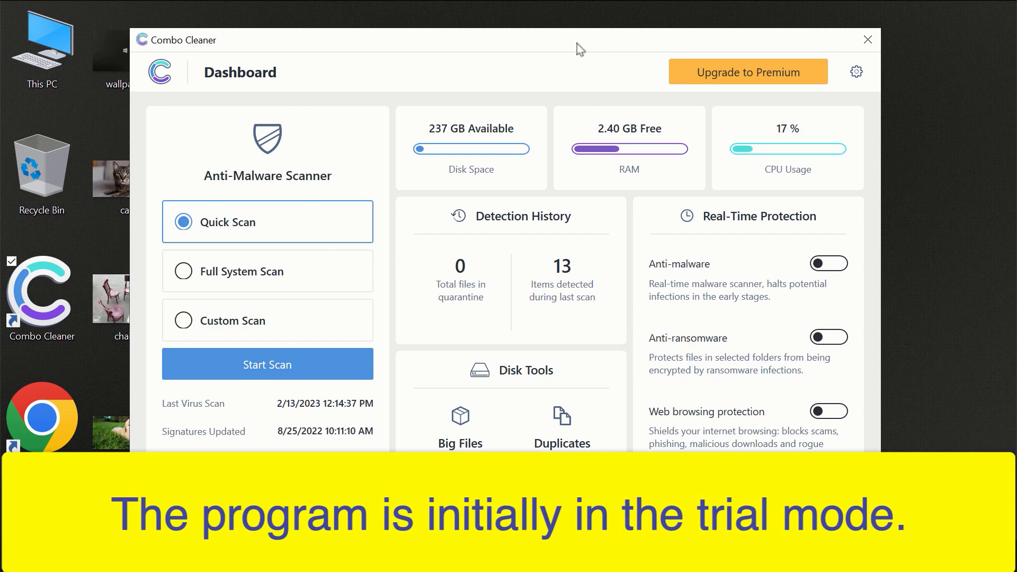
pyautogui.moveTo(547, 48)
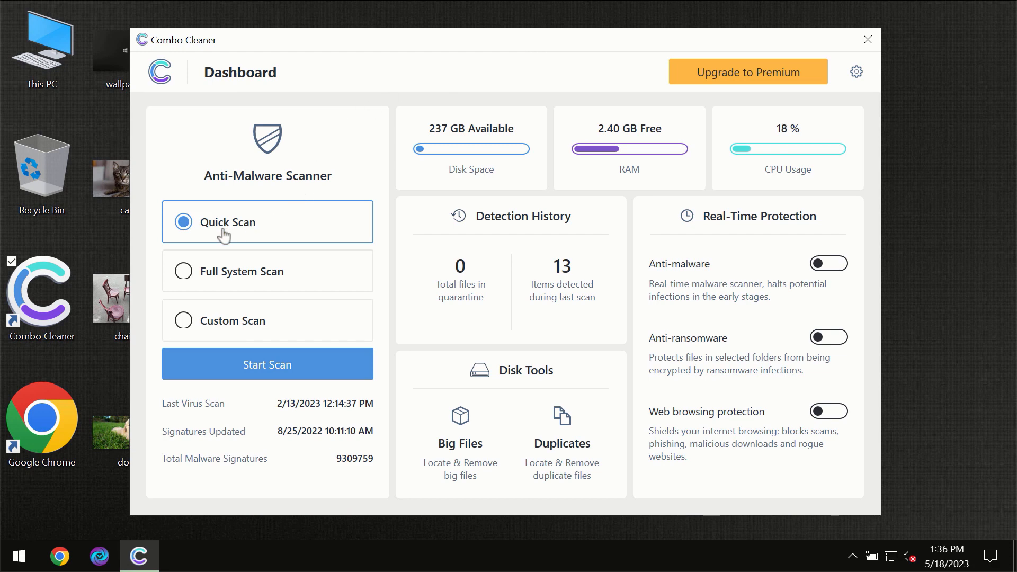
pyautogui.moveTo(245, 248)
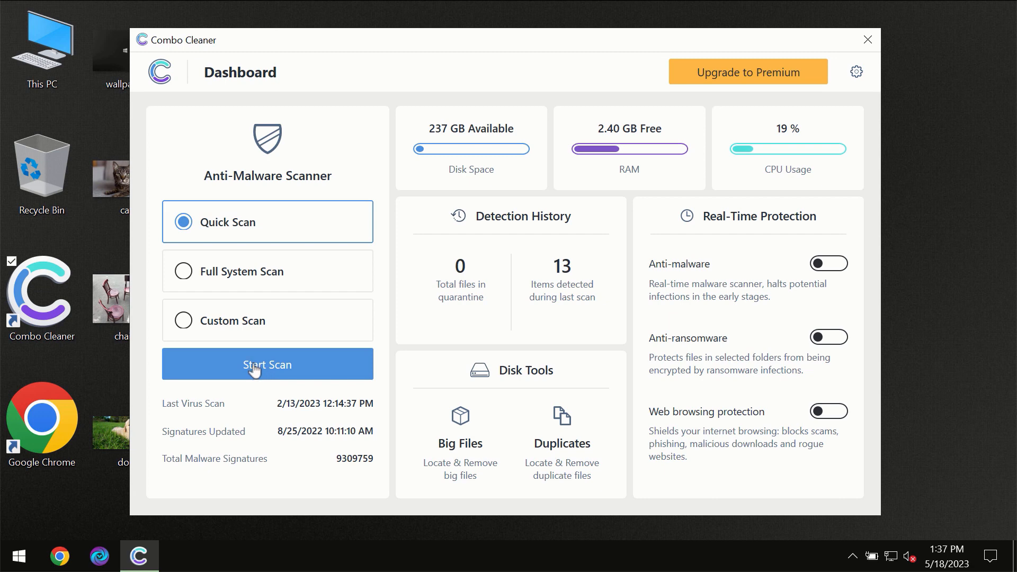
# Step: Start the Quick Scan malware scan from the Dashboard
pyautogui.click(267, 364)
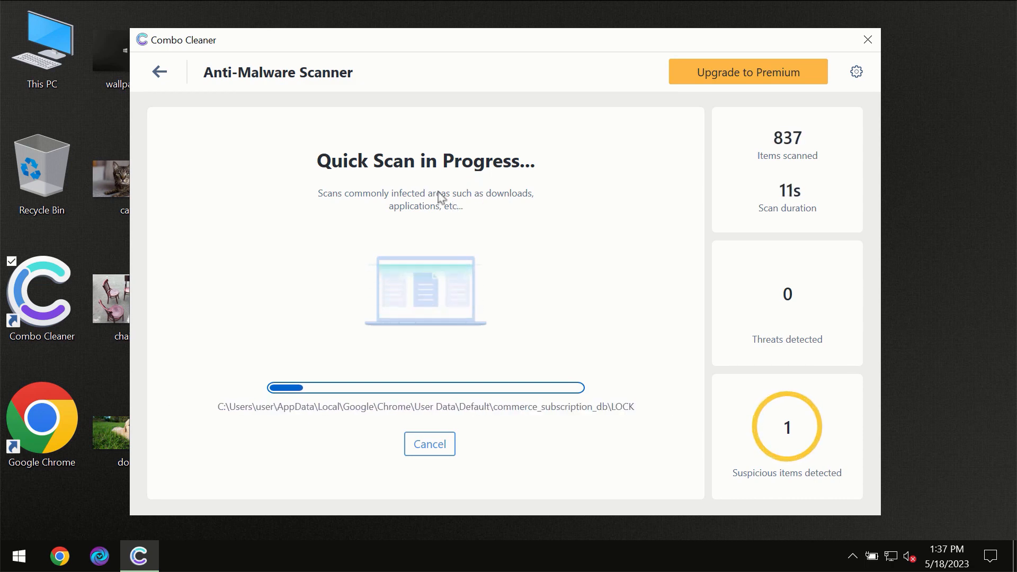
pyautogui.moveTo(295, 113)
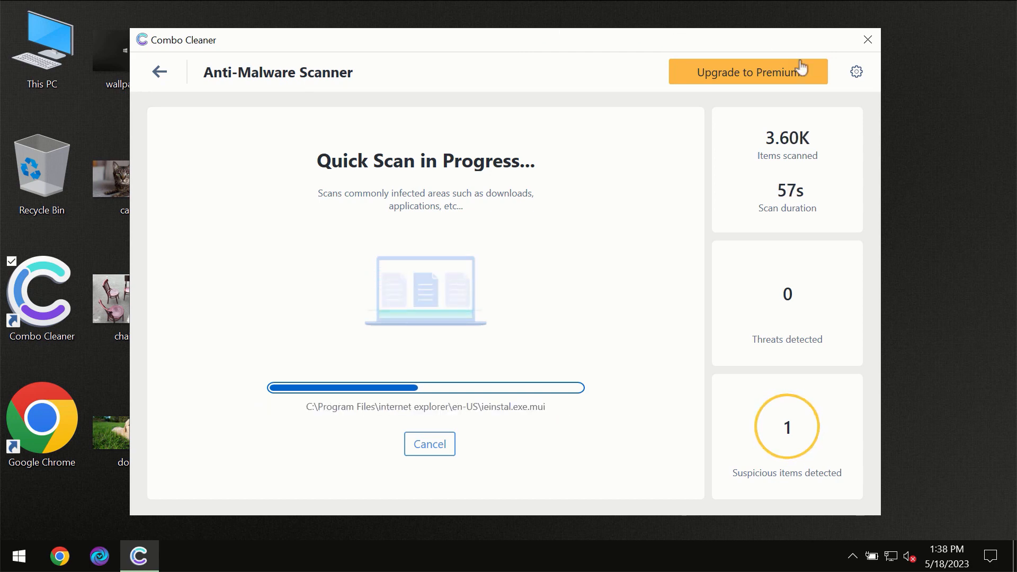
# Step: Visit Settings and its Anti-Ransomware section, then return to the Dashboard while the scan runs
pyautogui.click(856, 71)
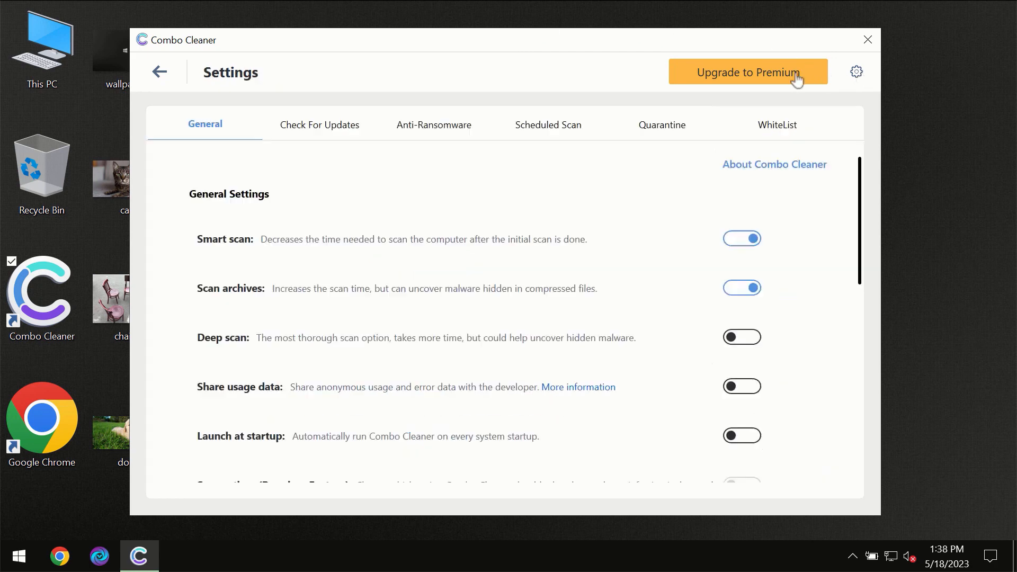
pyautogui.moveTo(447, 149)
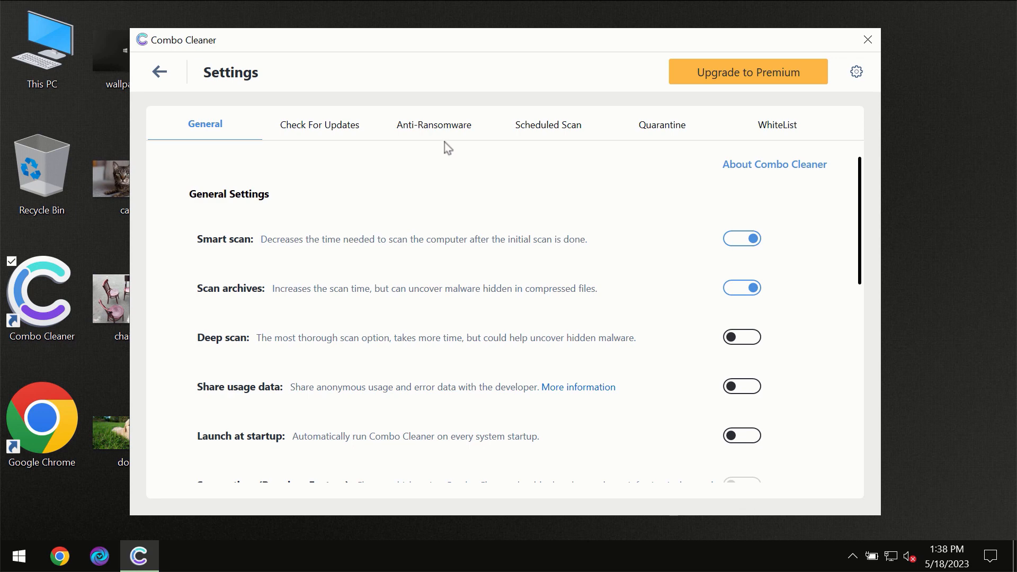
pyautogui.moveTo(430, 135)
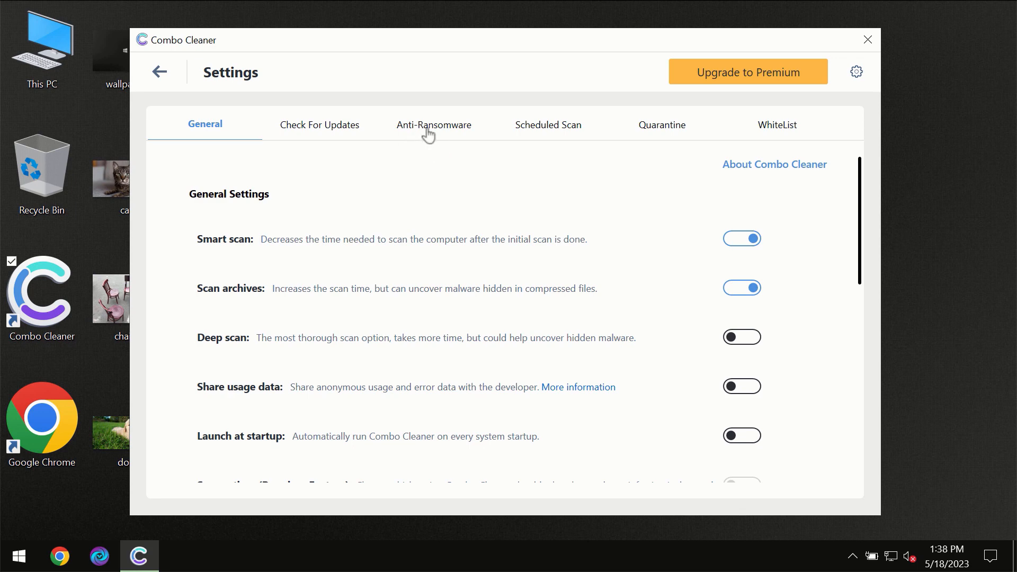
pyautogui.click(433, 125)
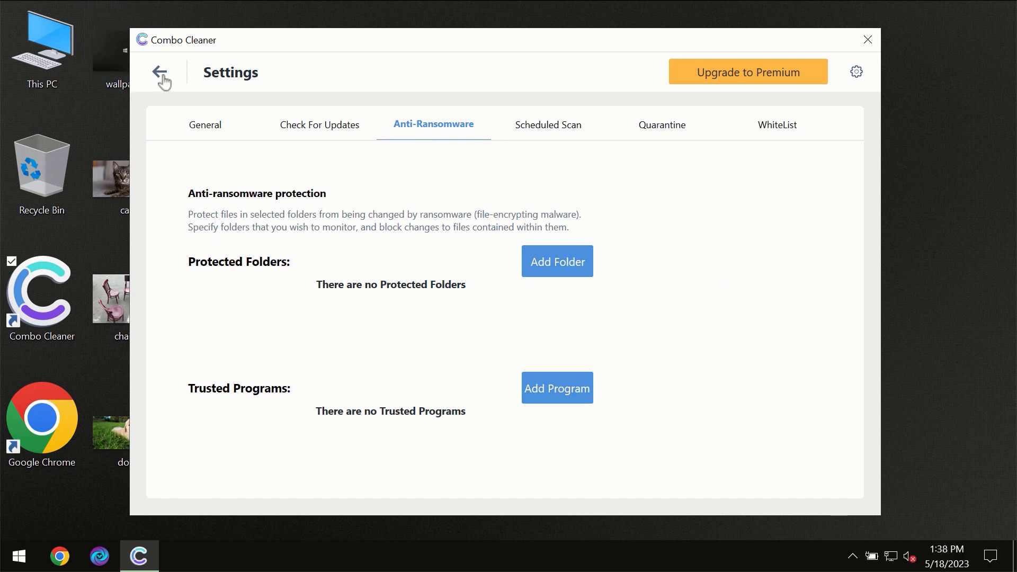
pyautogui.click(161, 72)
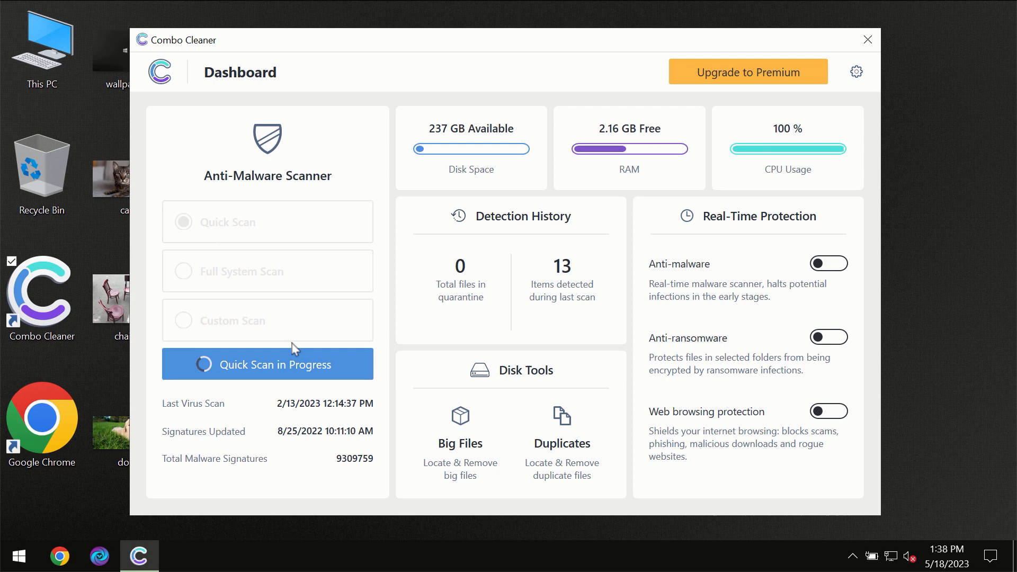
# Step: Return to the running Quick Scan's progress view from the Dashboard
pyautogui.click(267, 364)
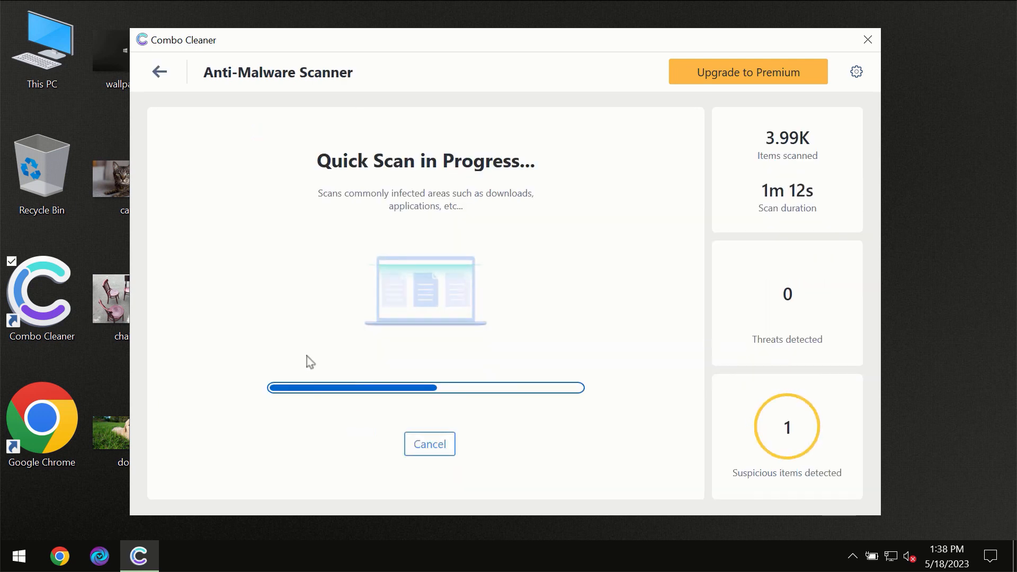
pyautogui.moveTo(509, 208)
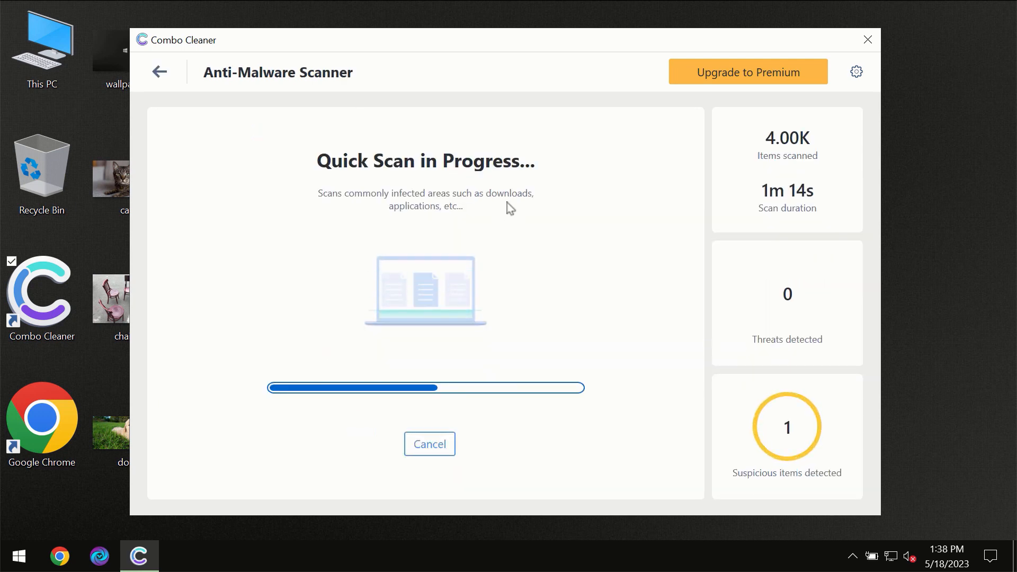
pyautogui.moveTo(603, 106)
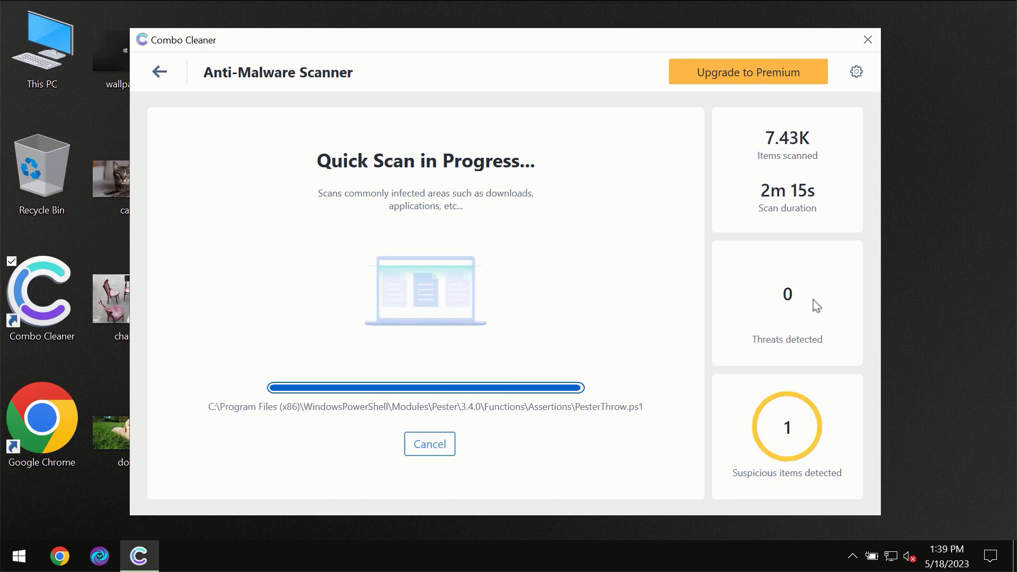
pyautogui.moveTo(787, 300)
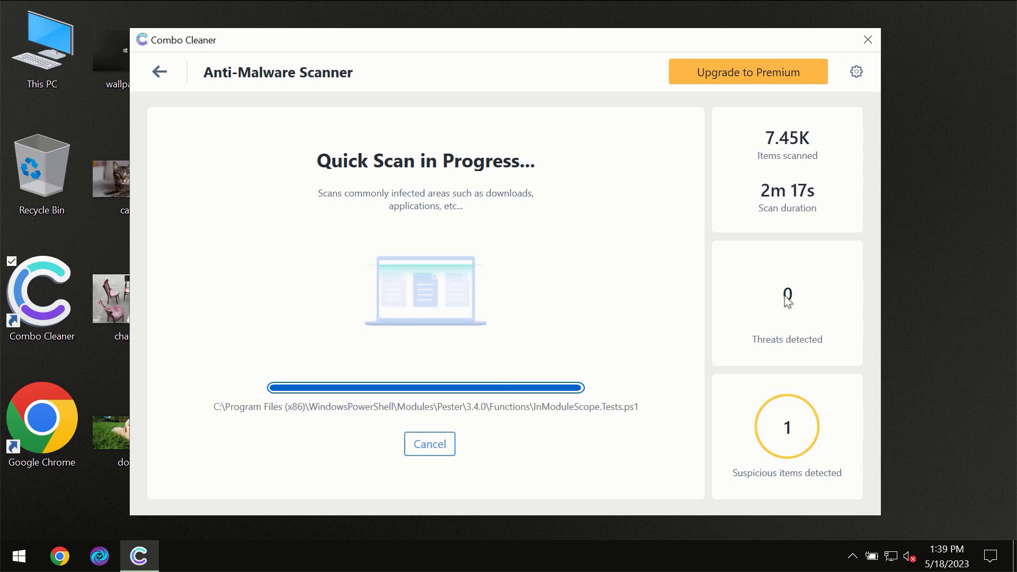
pyautogui.moveTo(747, 287)
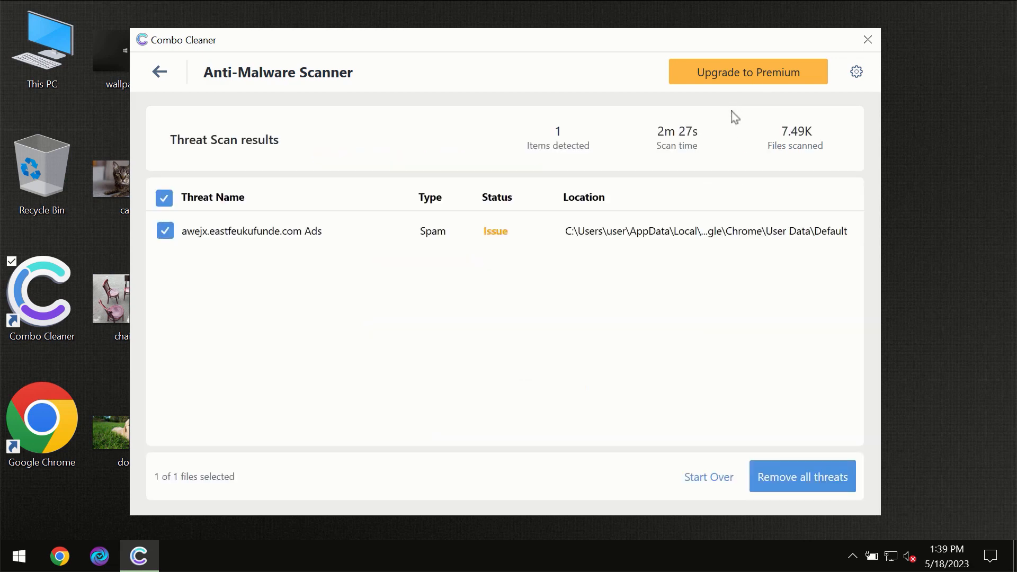
# Step: After the scan reports one ads threat, go to the Get Combo Cleaner Premium page
pyautogui.click(747, 71)
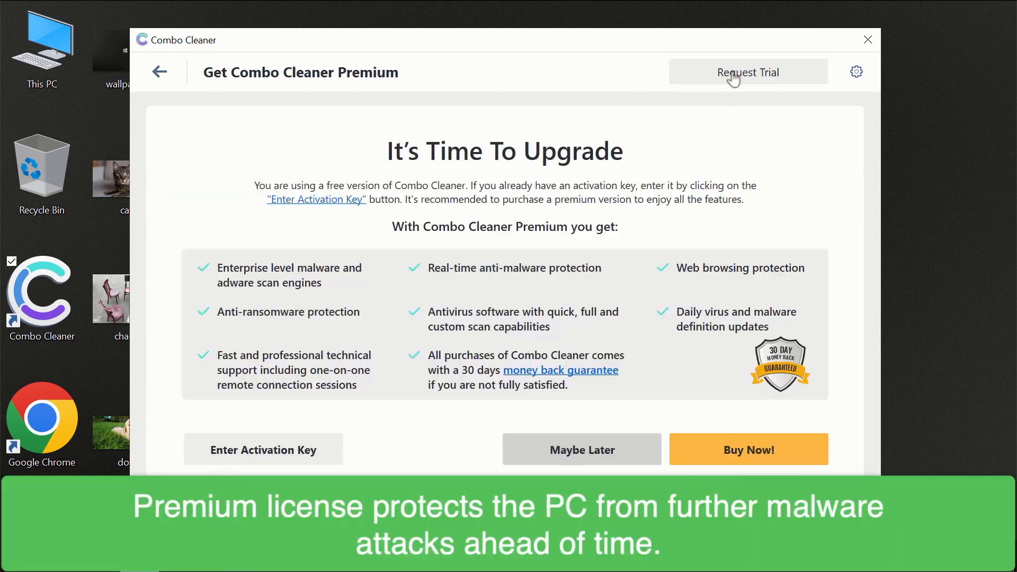